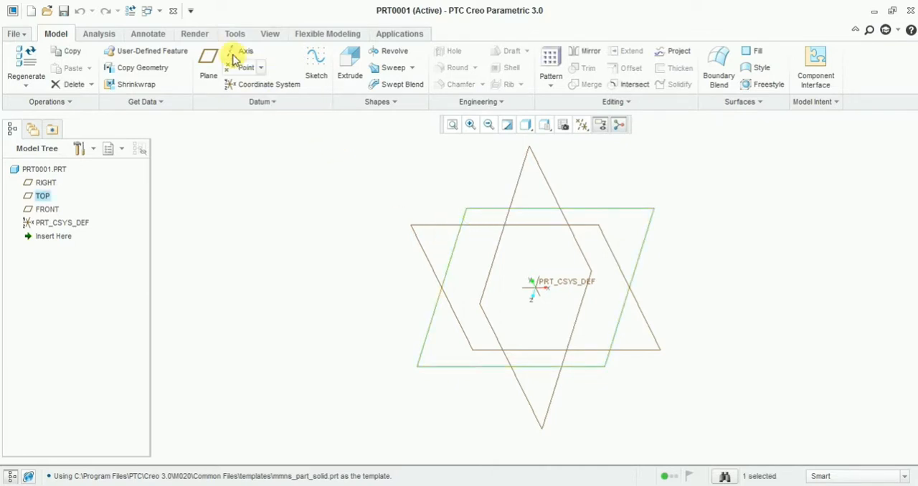
- Create datum planes DTM1, DTM2 and DTM3, each offset 100 above the previous plane
left_click(208, 65)
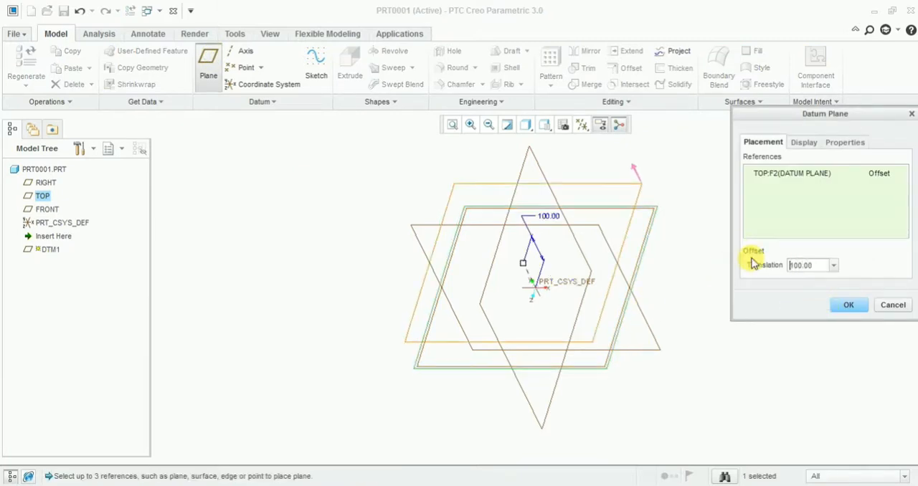
left_click(848, 305)
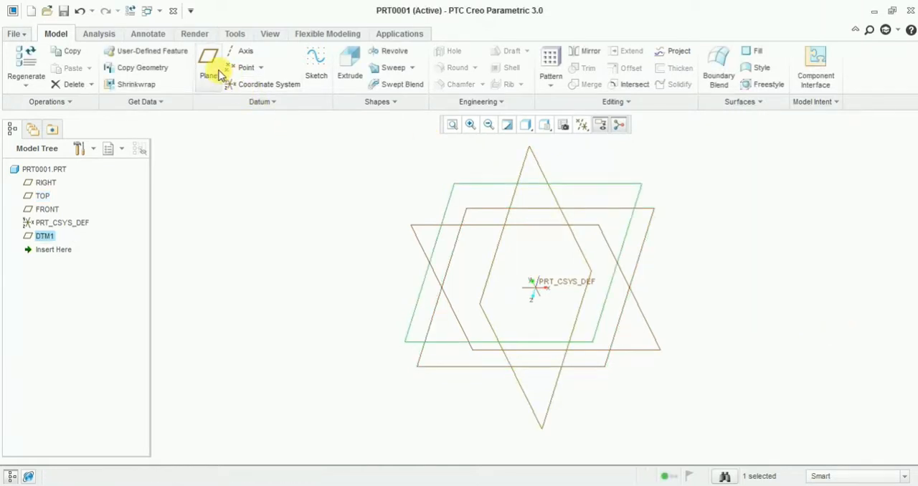
left_click(208, 64)
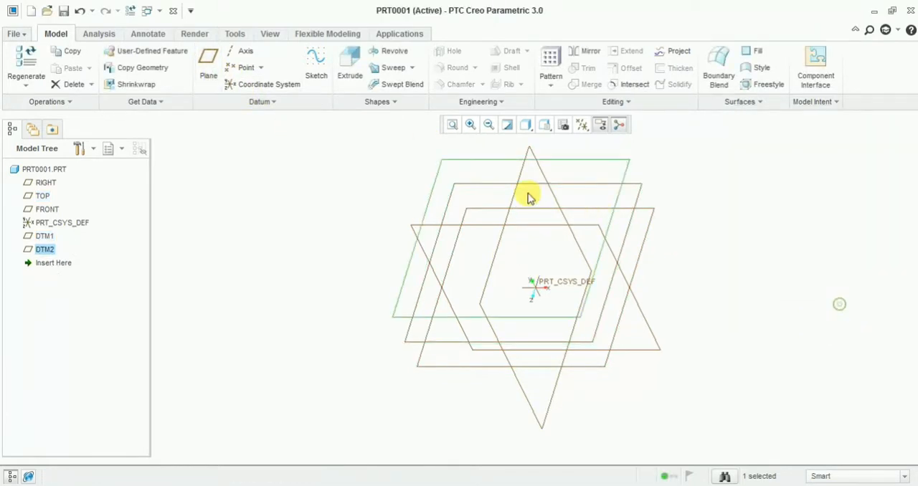
left_click(208, 65)
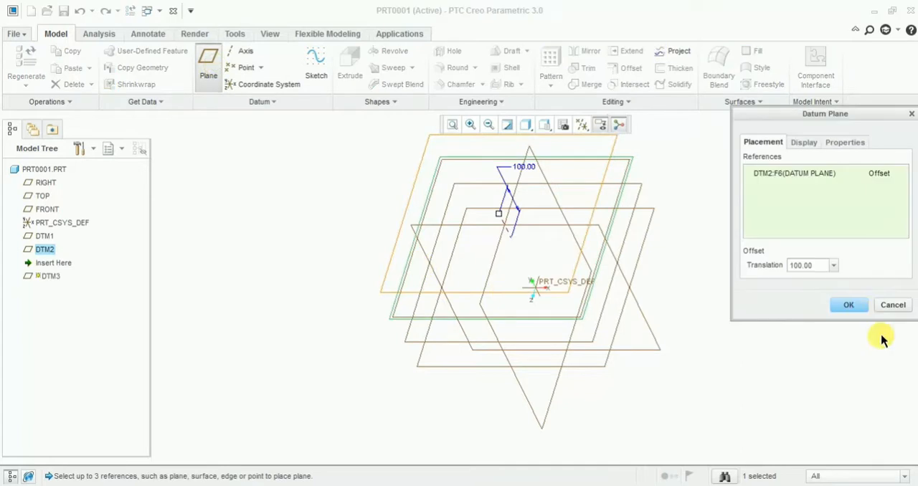
left_click(848, 305)
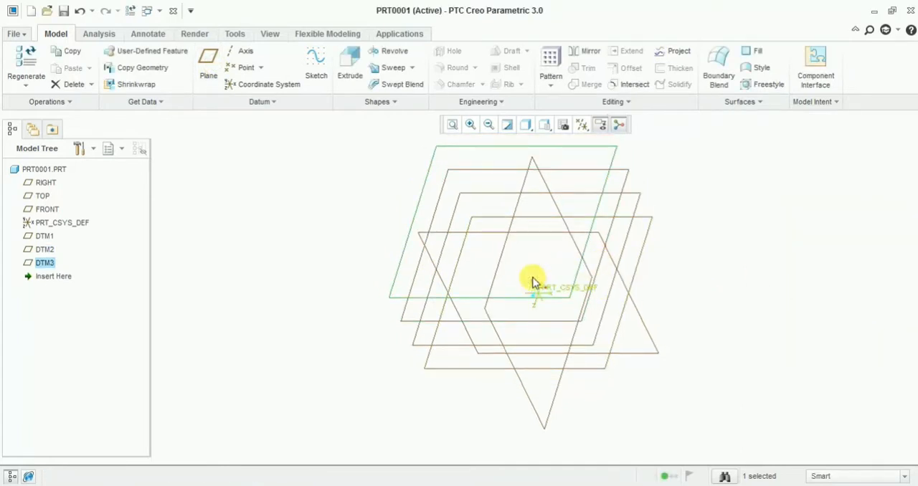
mouse_move(476, 230)
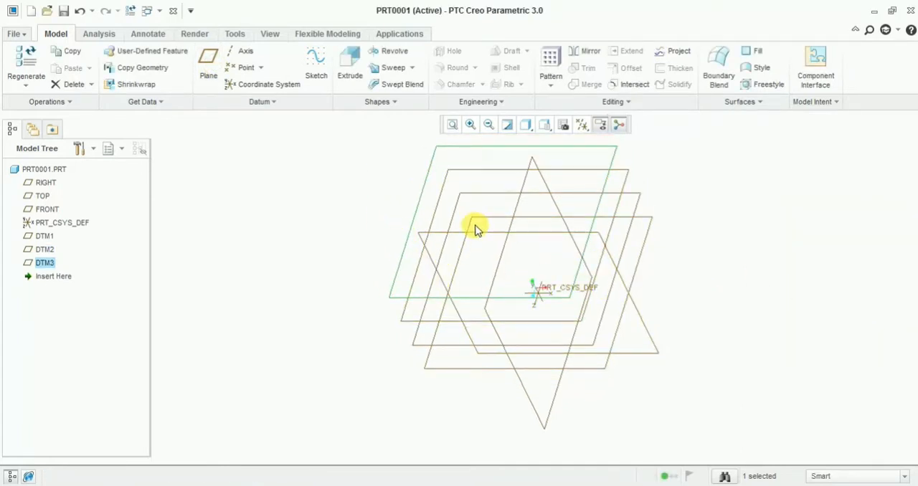
- Sketch a single hump-shaped spline on the TOP plane and finish it as Sketch 1
left_click(41, 196)
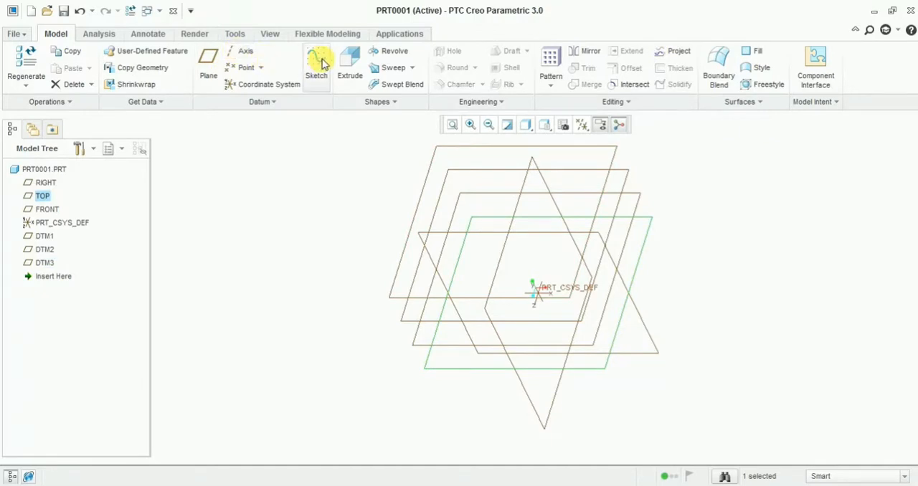
left_click(316, 65)
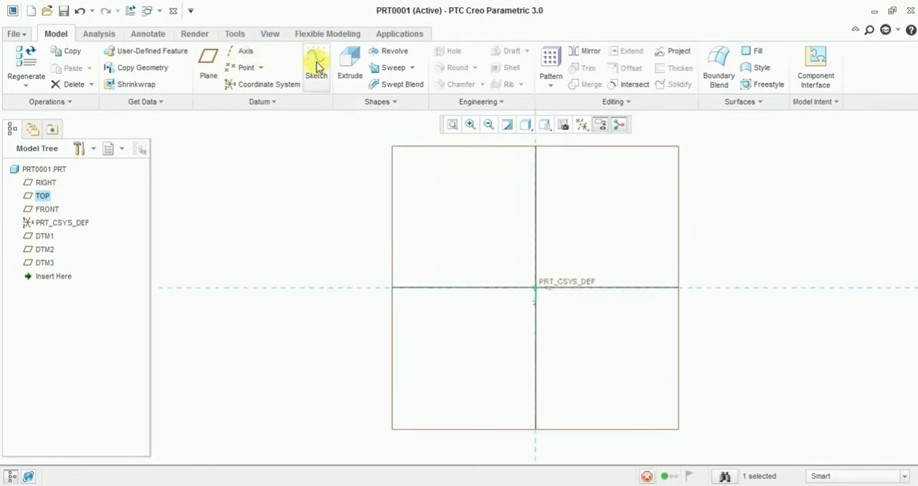
left_click(317, 68)
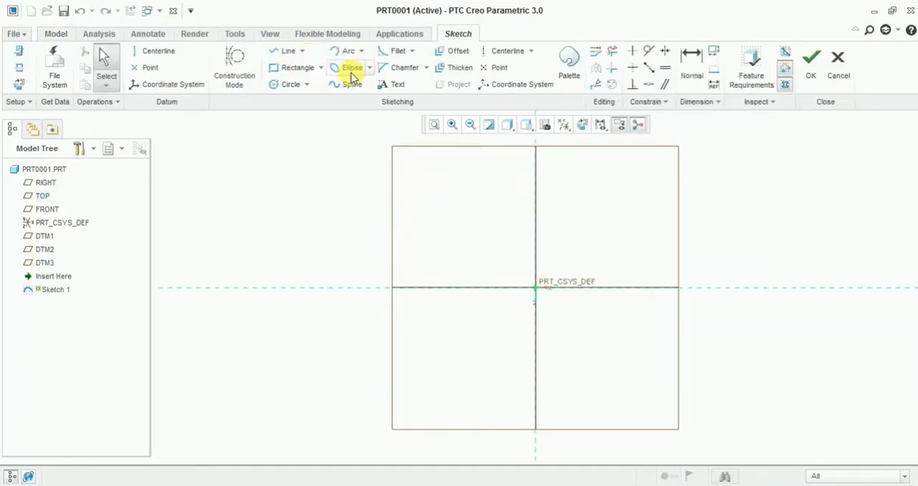
left_click(351, 84)
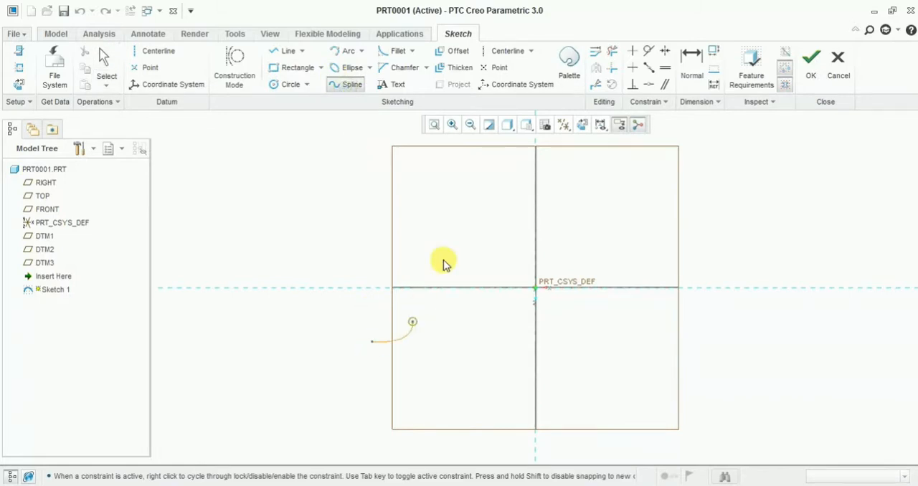
left_click(674, 359)
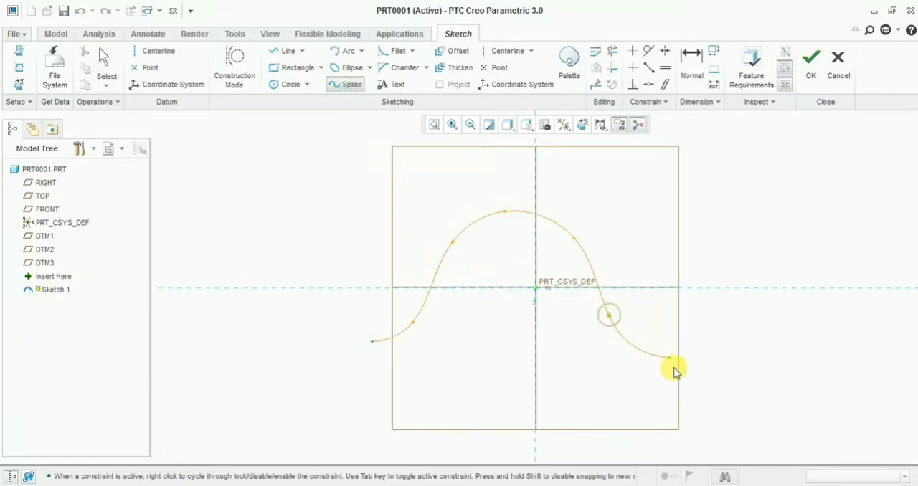
left_click(810, 57)
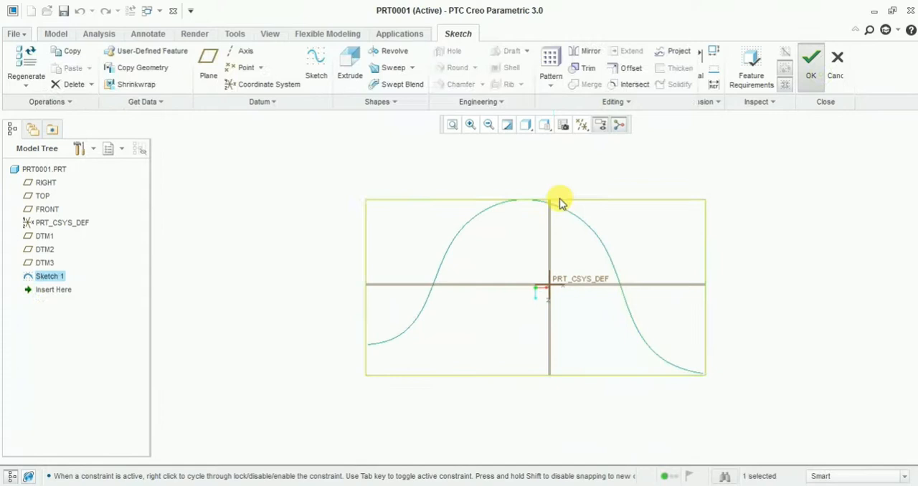
left_click(810, 58)
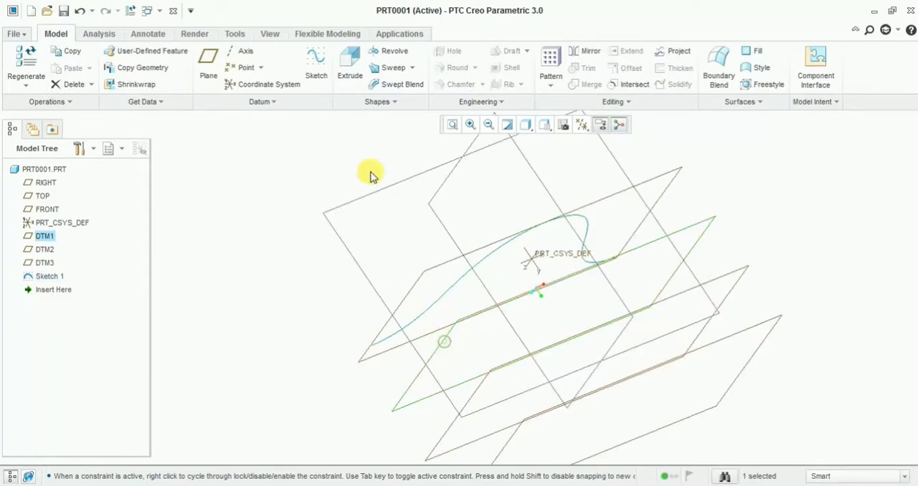
- Sketch a smaller hump spline on DTM1 as Sketch 2, then start a sketch on DTM2
left_click(316, 65)
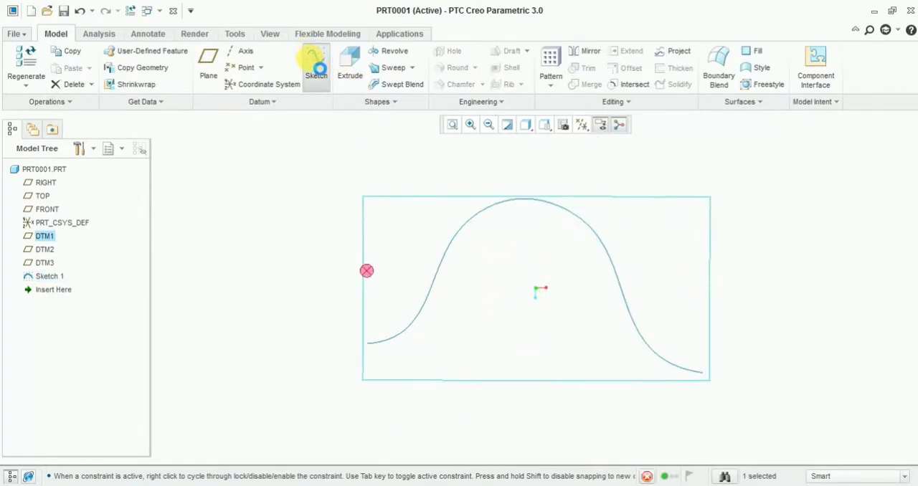
left_click(316, 65)
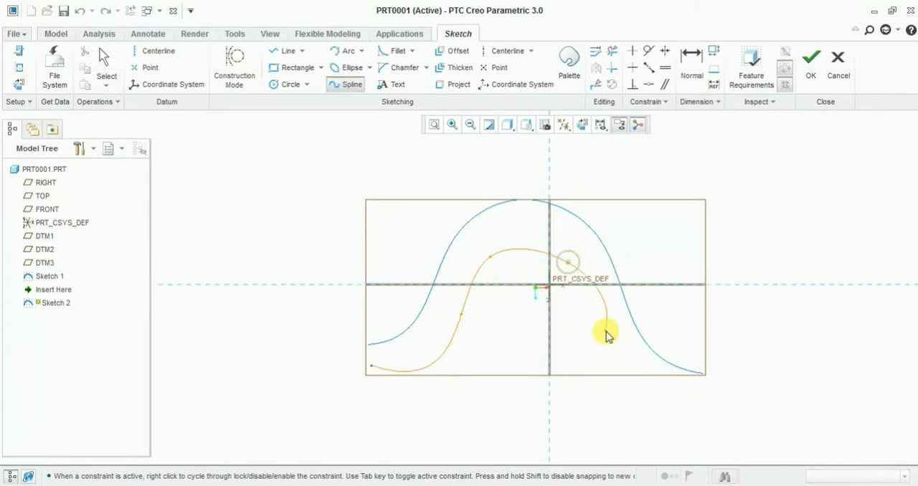
left_click(810, 63)
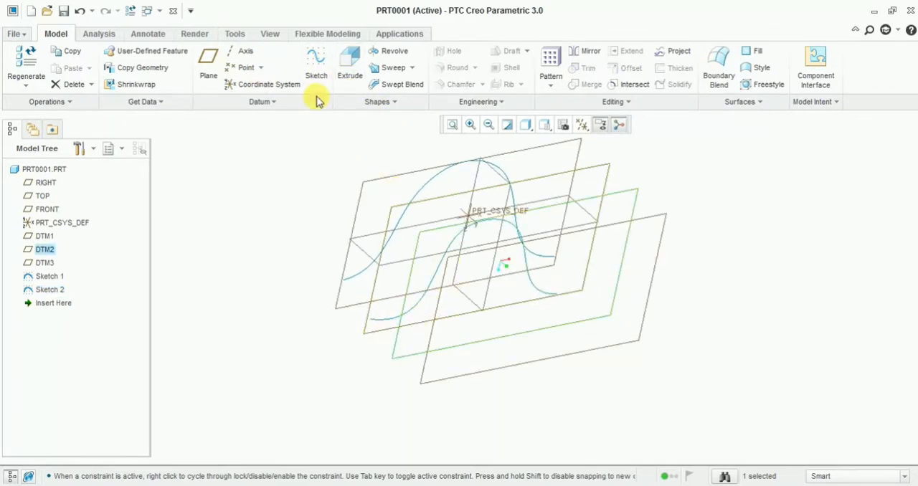
left_click(315, 64)
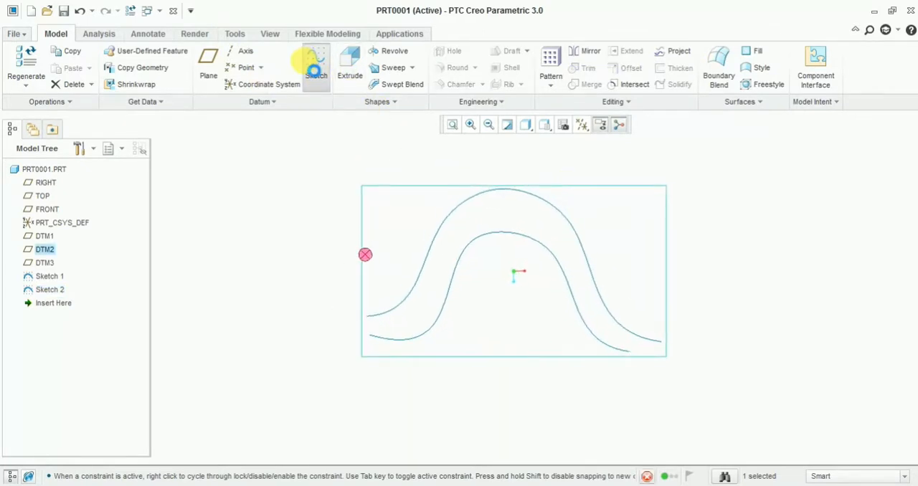
- Draw a wide arched spline on DTM2 and finish it as Sketch 3
left_click(315, 64)
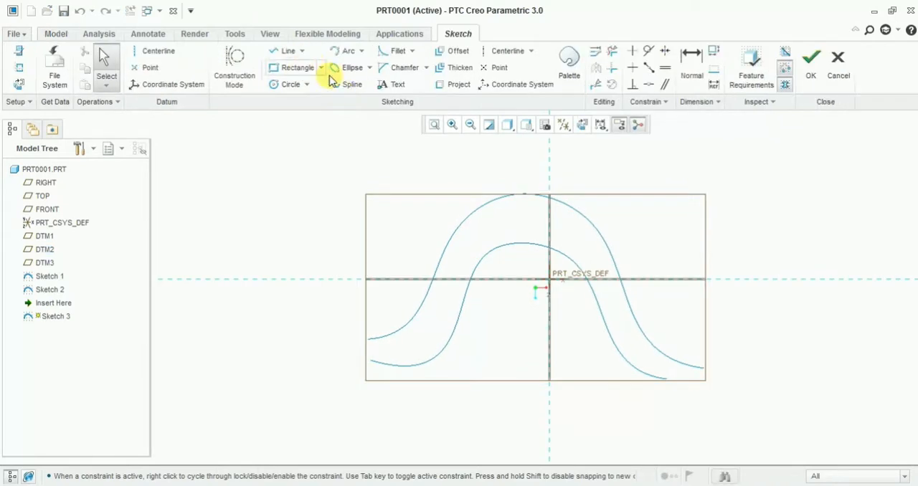
left_click(351, 83)
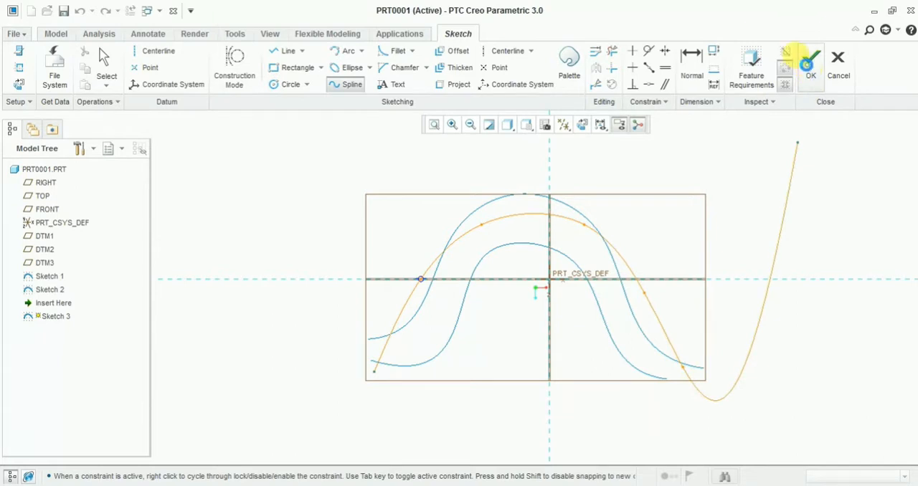
left_click(809, 64)
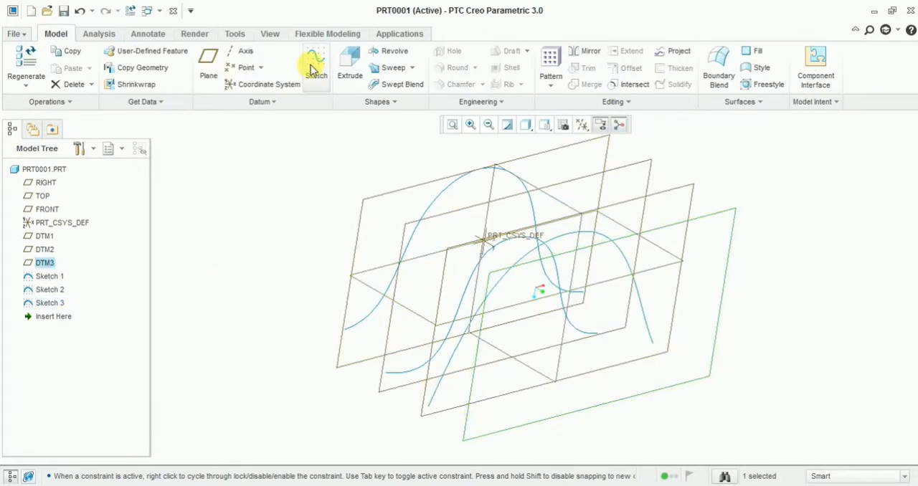
- Sketch a fourth arched spline on DTM3, hide the datum planes, and orbit to view the curves
left_click(316, 61)
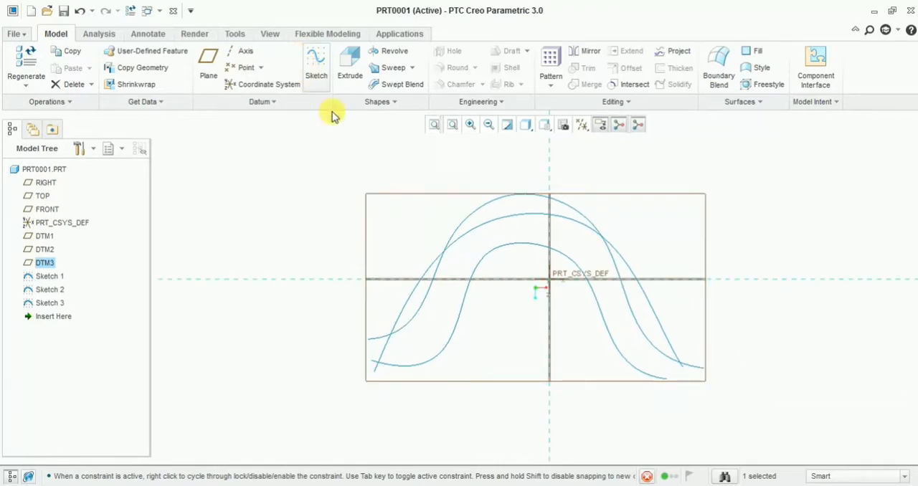
left_click(316, 64)
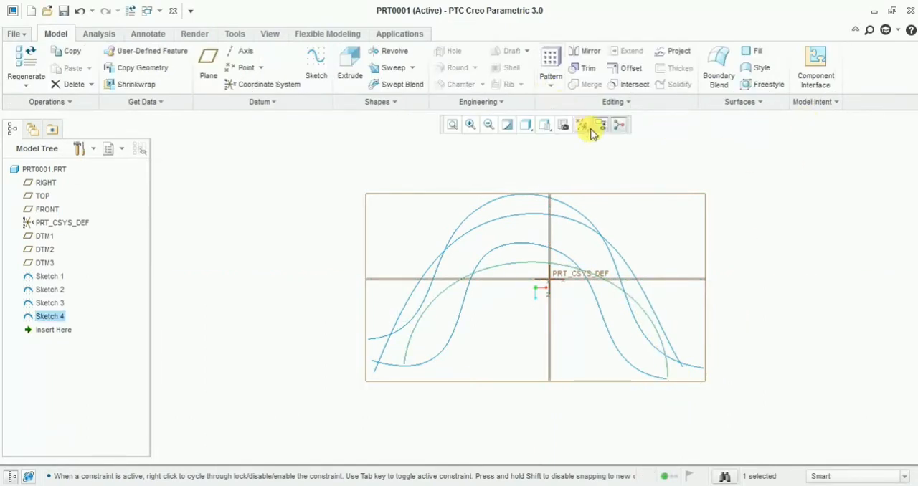
left_click(582, 124)
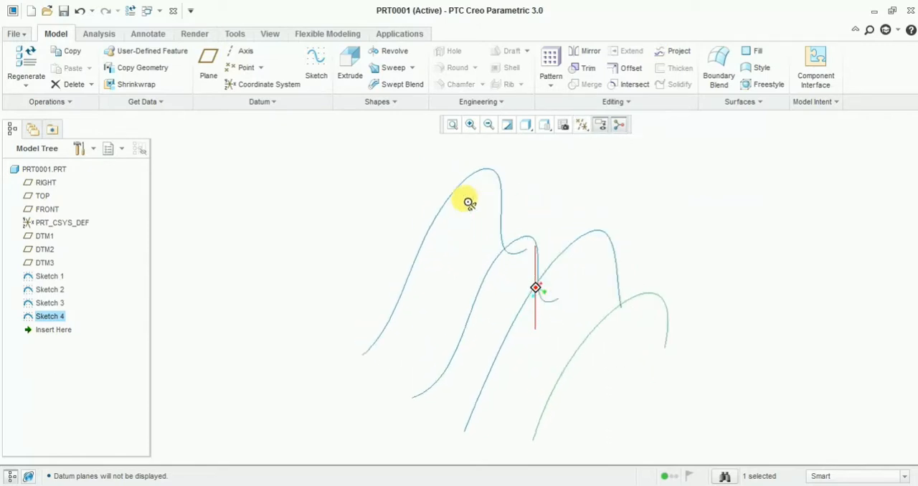
left_click_drag(466, 201, 465, 194)
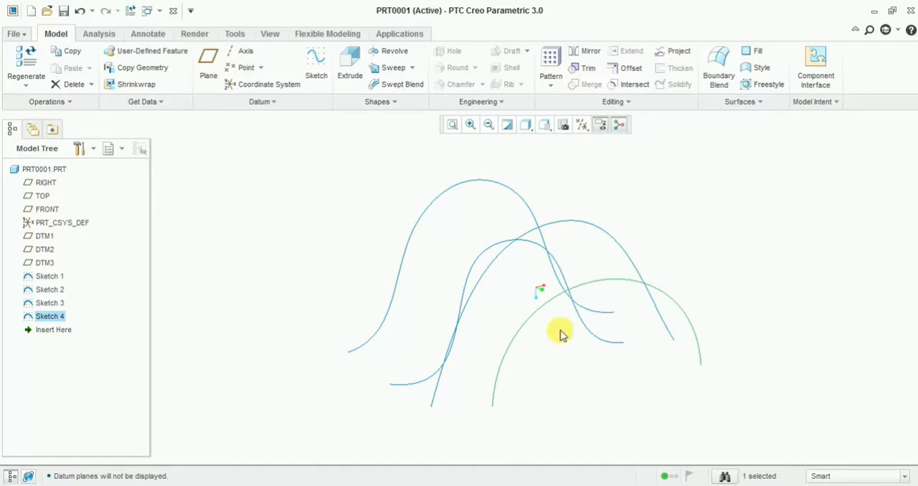
mouse_move(718, 65)
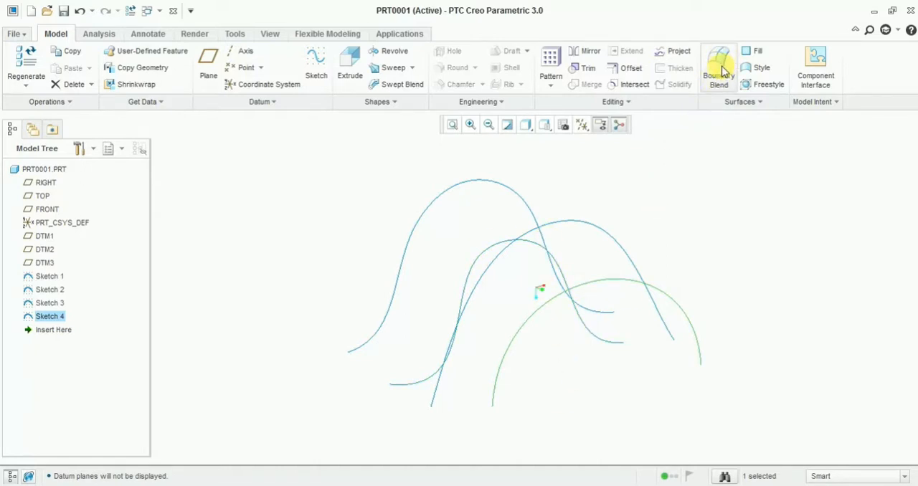
- Start a Boundary Blend feature for the four spline curves
left_click(718, 65)
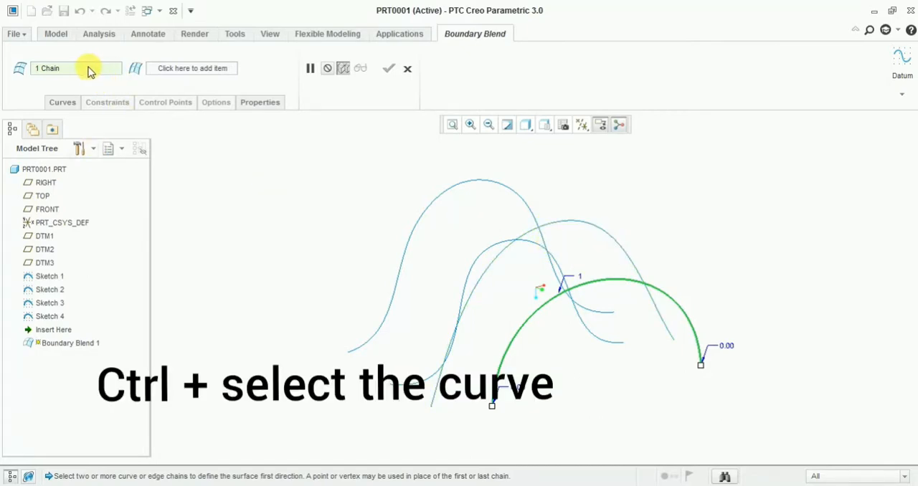
mouse_move(593, 246)
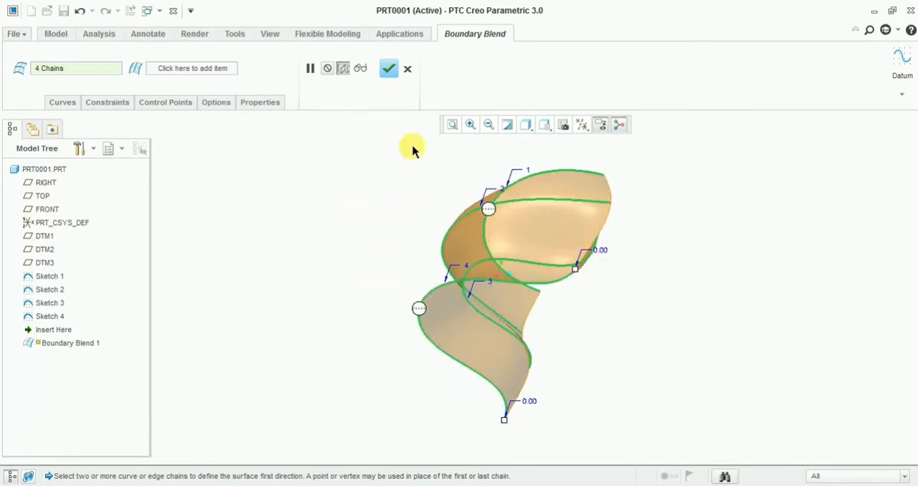
- Confirm Boundary Blend 1 and orbit to inspect the surface from two sides
left_click(388, 68)
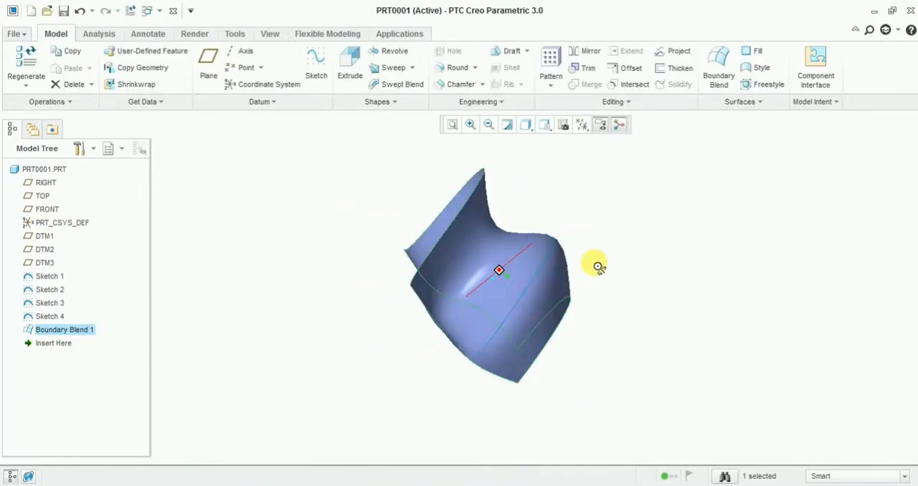
left_click_drag(598, 267, 301, 348)
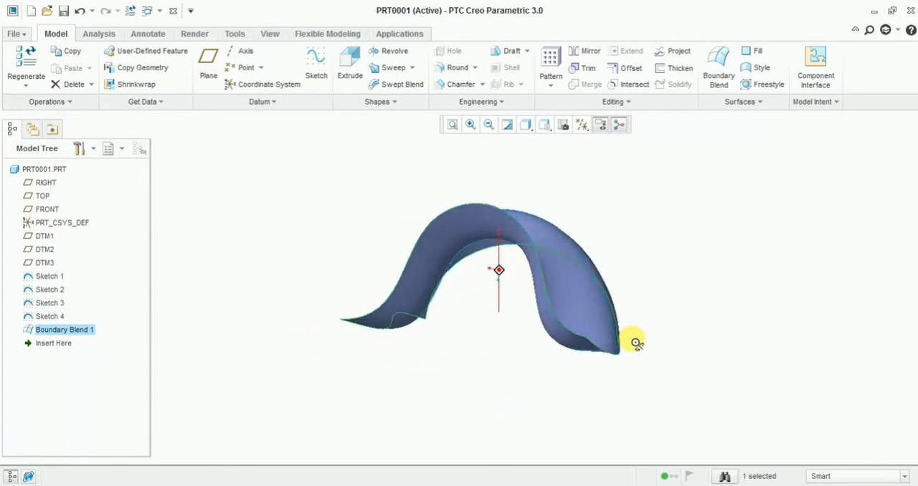
left_click_drag(635, 342, 403, 318)
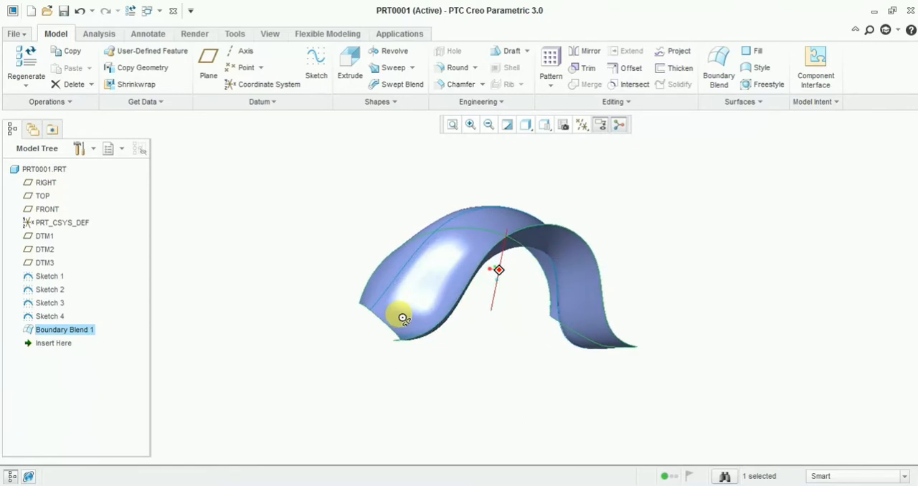